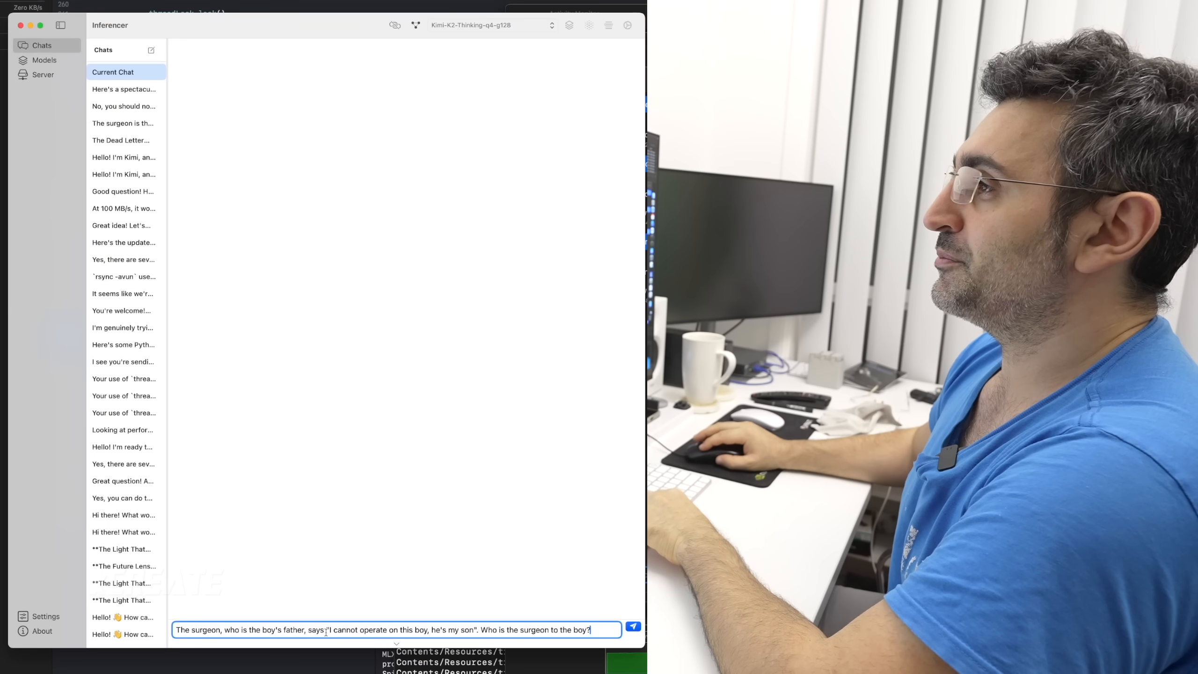
Submit the surgeon riddle prompt to the Kimi-K2-Thinking model so it starts reasoning.
{"action": "left_click", "coordinate": [633, 630]}
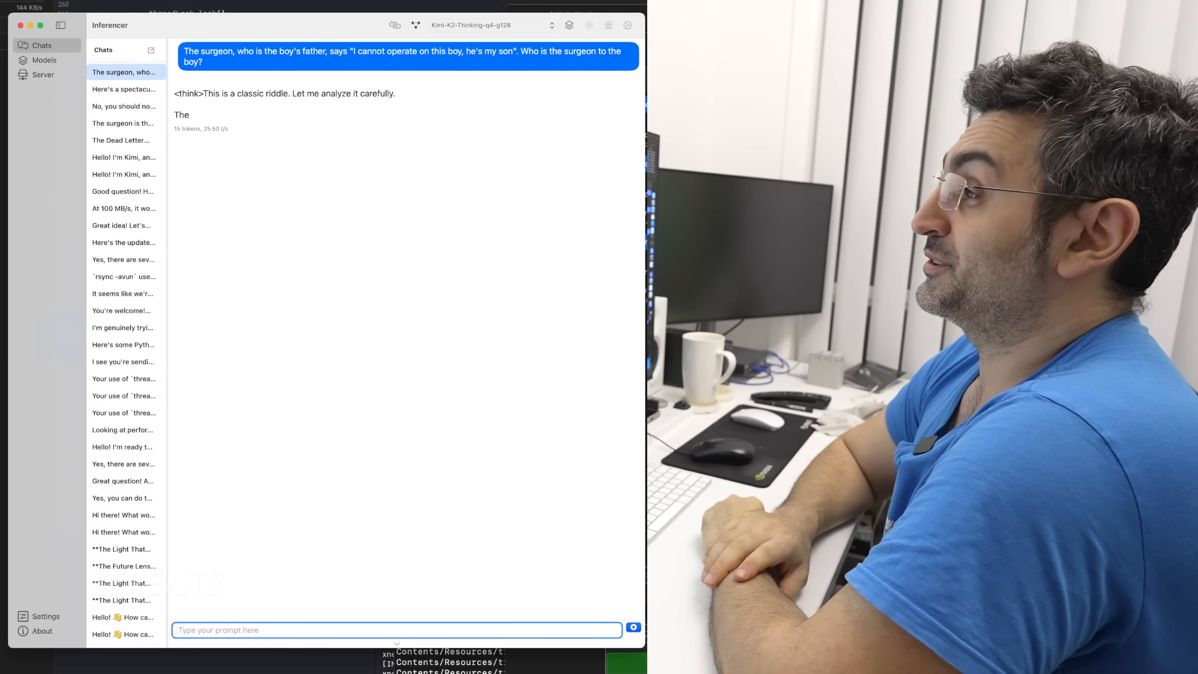